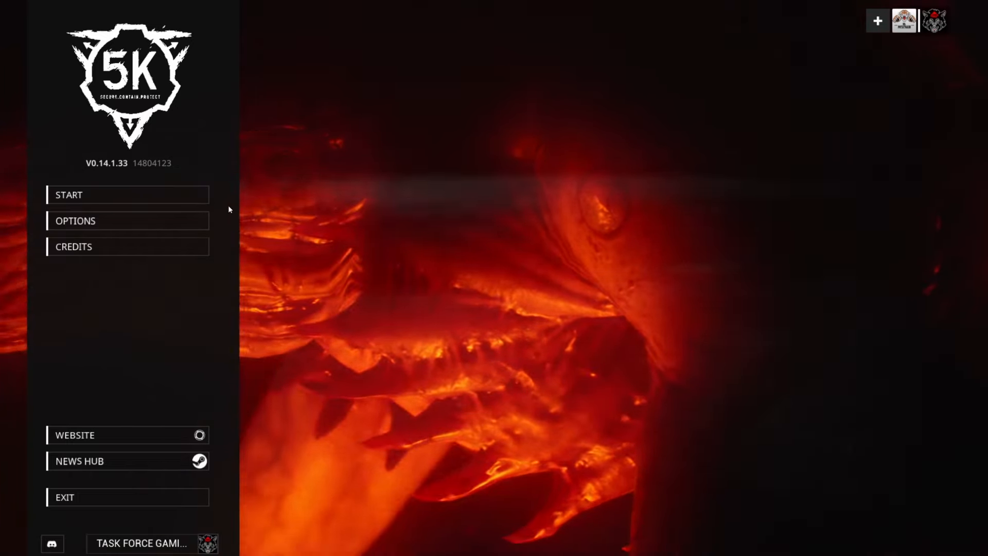
Bring up the friends list to invite a player while pushing toward Logistics.
{"action": "left_click", "coordinate": [68, 195]}
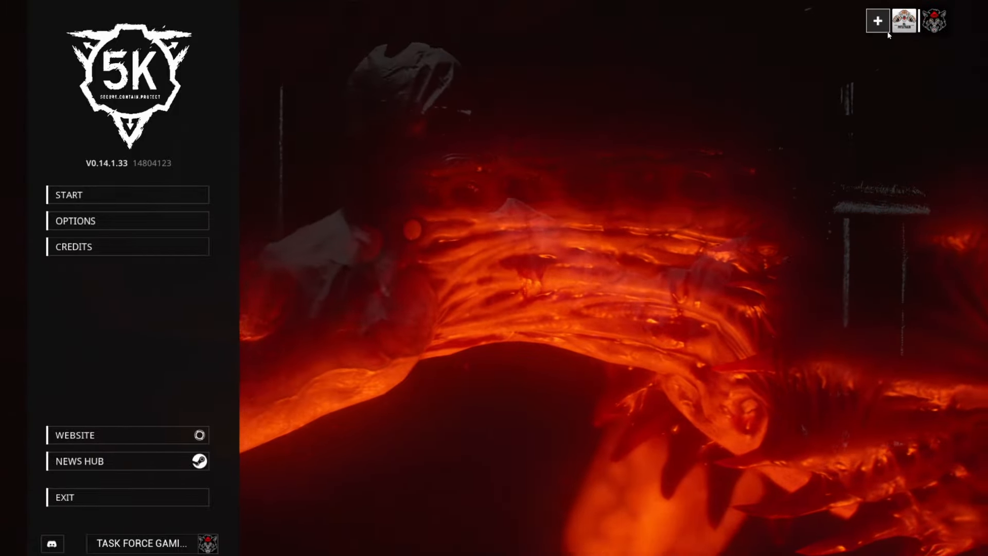
{"action": "left_click", "coordinate": [876, 20]}
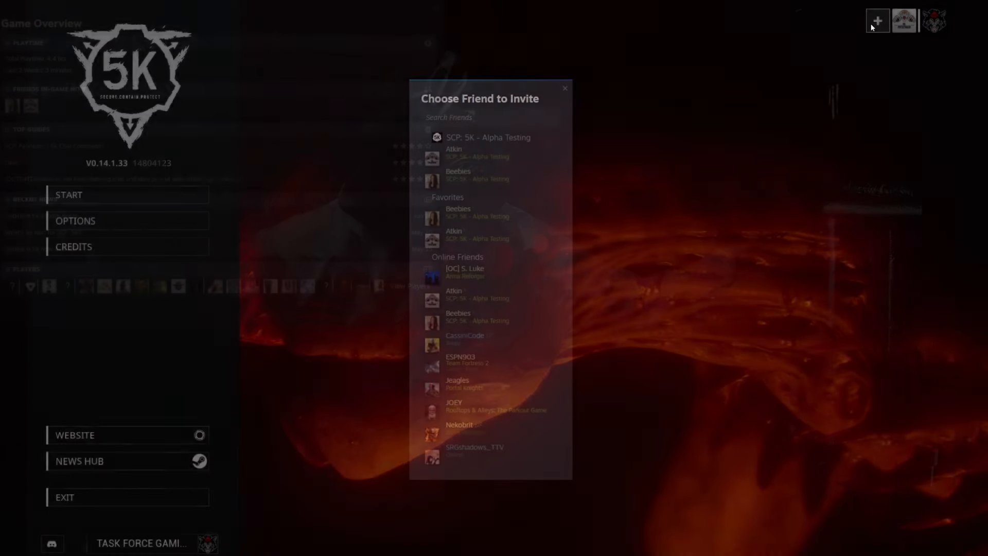
{"action": "left_click", "coordinate": [564, 89]}
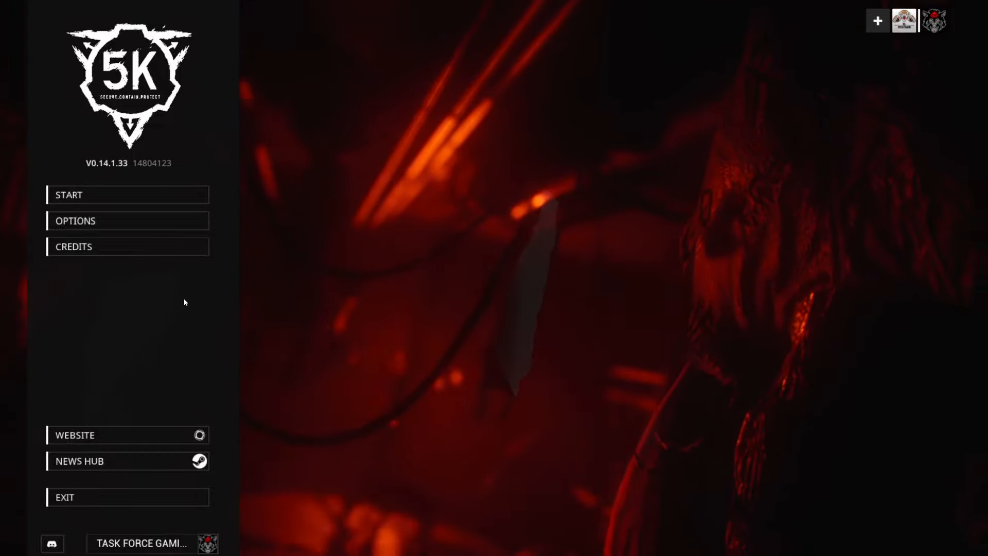
{"action": "mouse_move", "coordinate": [200, 355]}
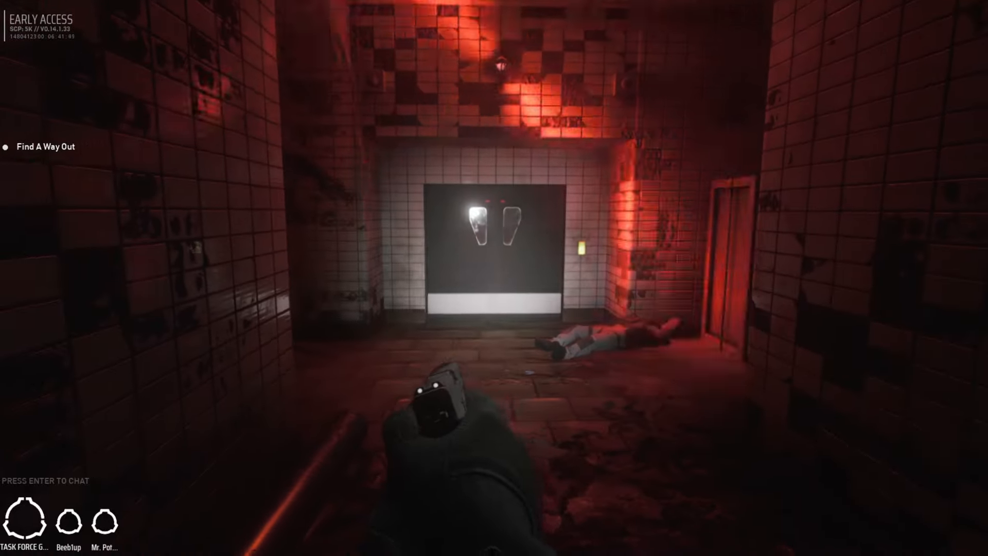
{"action": "mouse_move", "coordinate": [494, 278]}
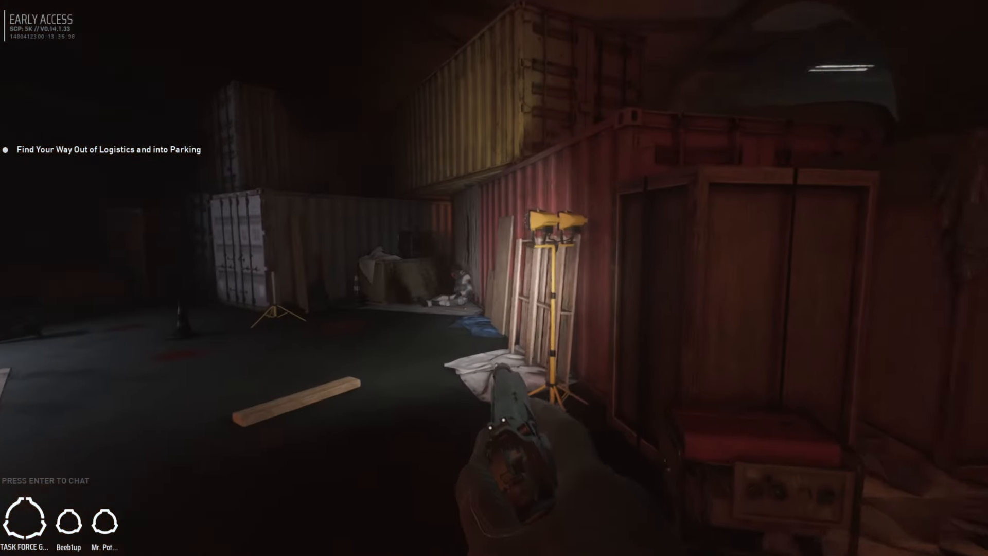
{"action": "mouse_move", "coordinate": [494, 327]}
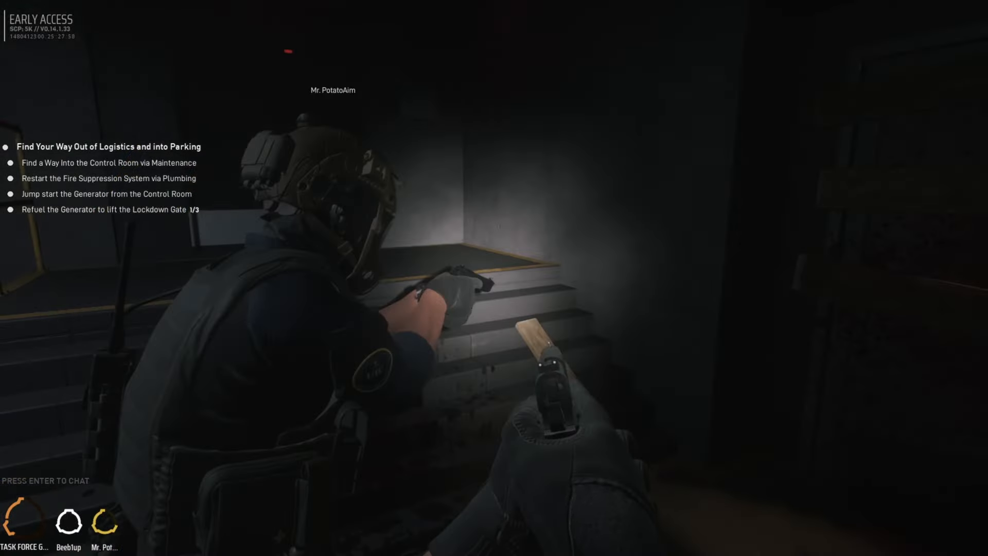
Check the objectives overlay while following the teammate up the dark stairwell.
{"action": "key", "text": "Tab"}
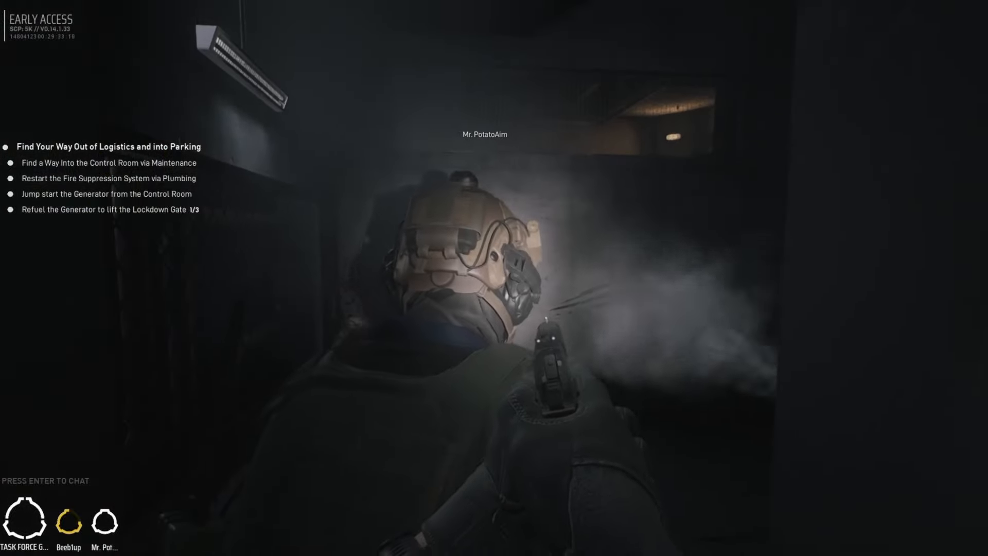
{"action": "mouse_move", "coordinate": [494, 278]}
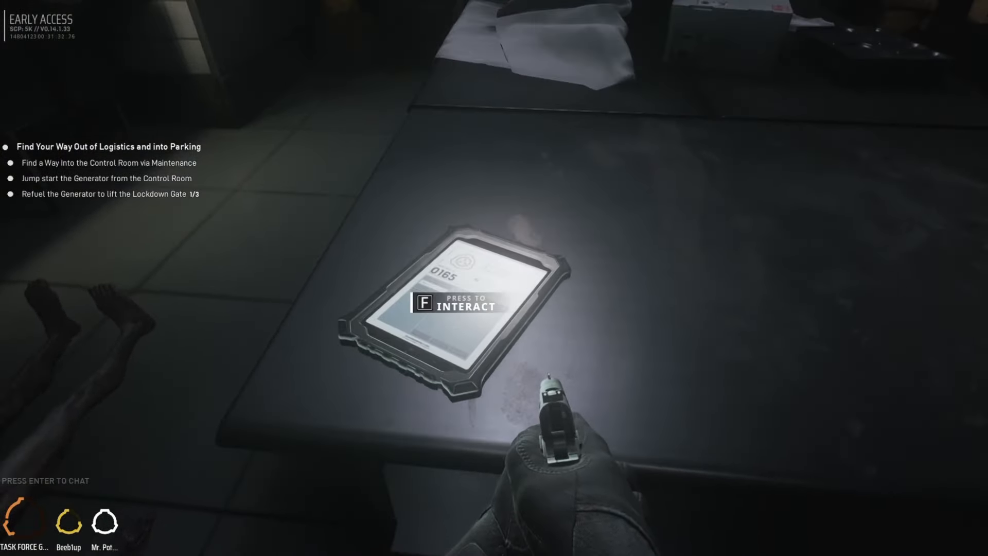
Interact with the tablet before heading down the corridor toward the open doorway.
{"action": "key", "text": "f"}
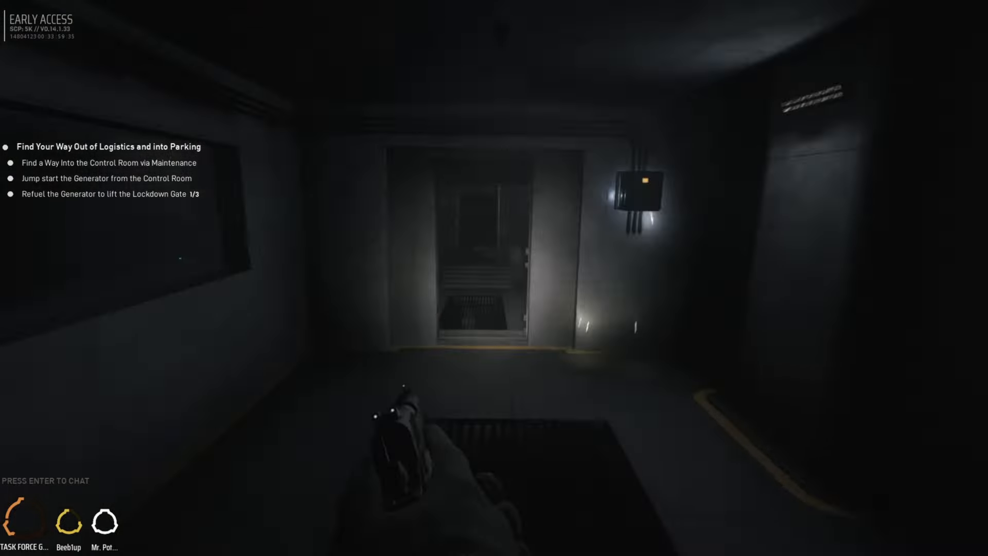
{"action": "mouse_move", "coordinate": [494, 278]}
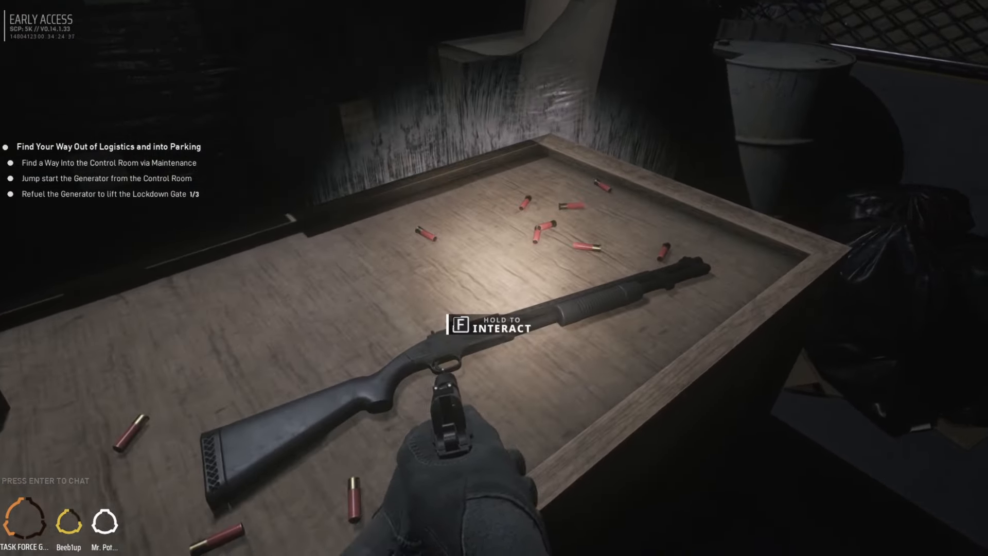
Pick up the pump shotgun from the table among the scattered red shells.
{"action": "left_click", "coordinate": [494, 327]}
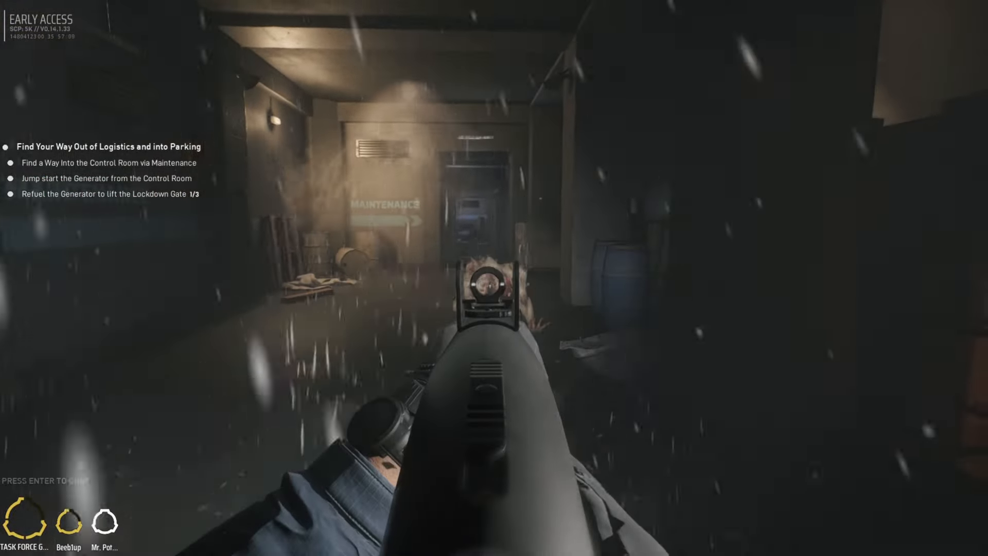
Fire the shotgun at the hostile figure by the Maintenance doorway.
{"action": "left_click", "coordinate": [494, 278]}
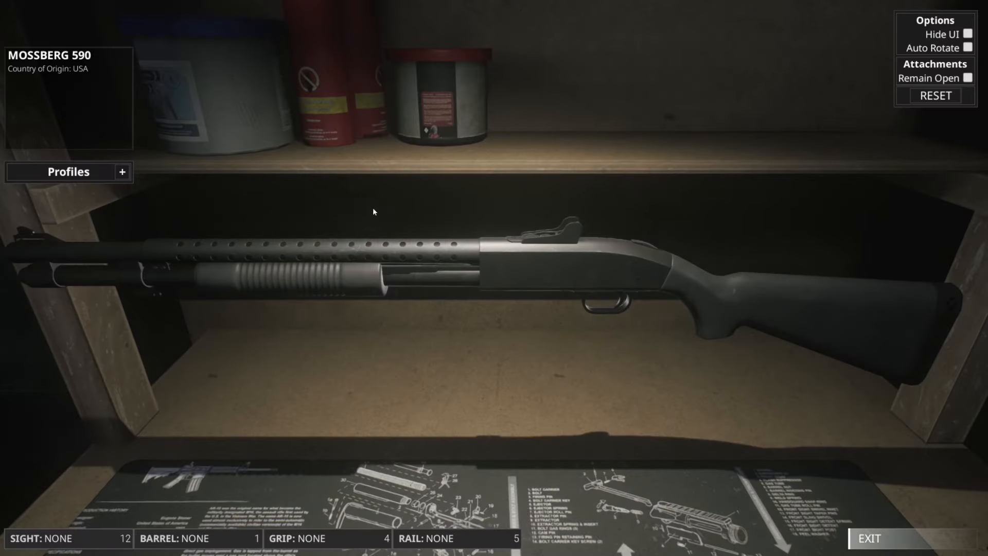
{"action": "mouse_move", "coordinate": [338, 156]}
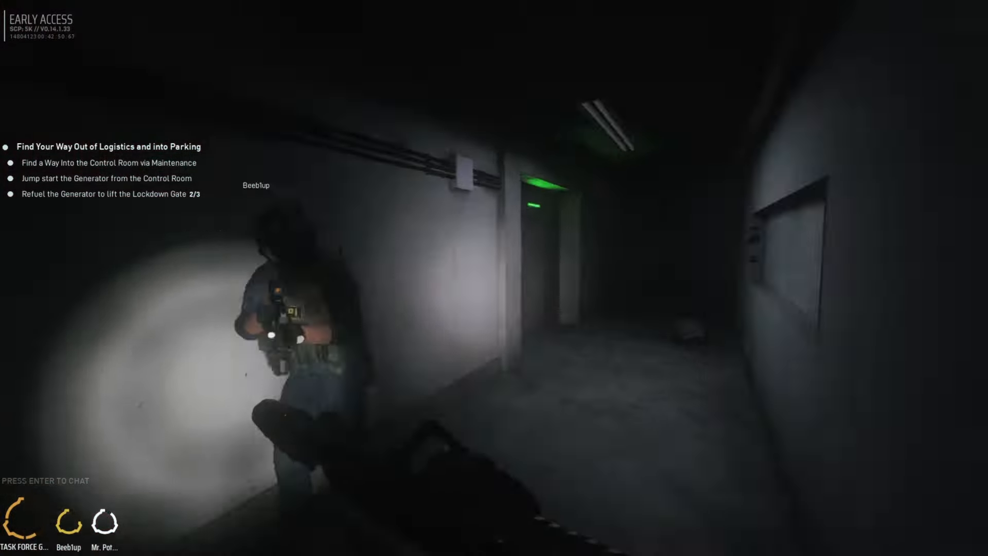
{"action": "mouse_move", "coordinate": [493, 278]}
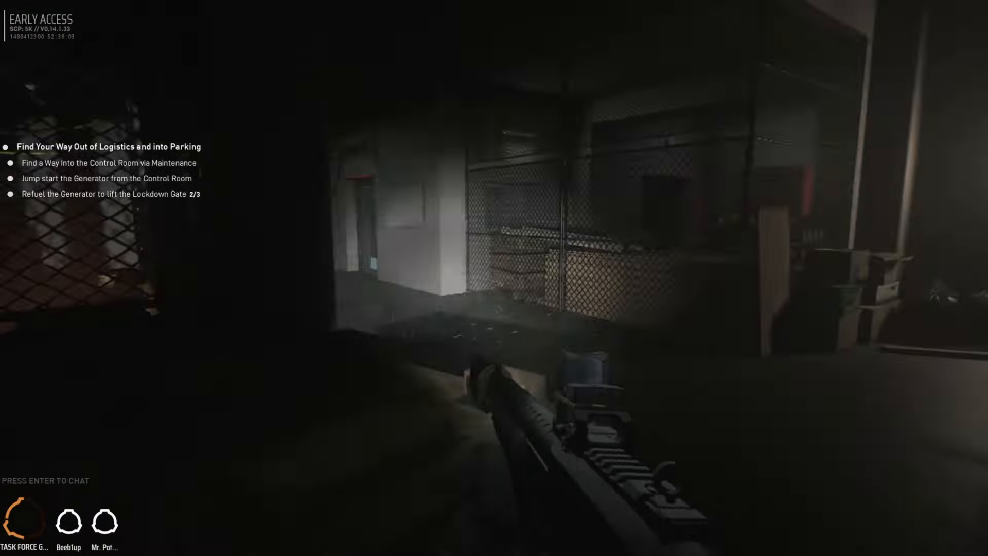
{"action": "mouse_move", "coordinate": [494, 278]}
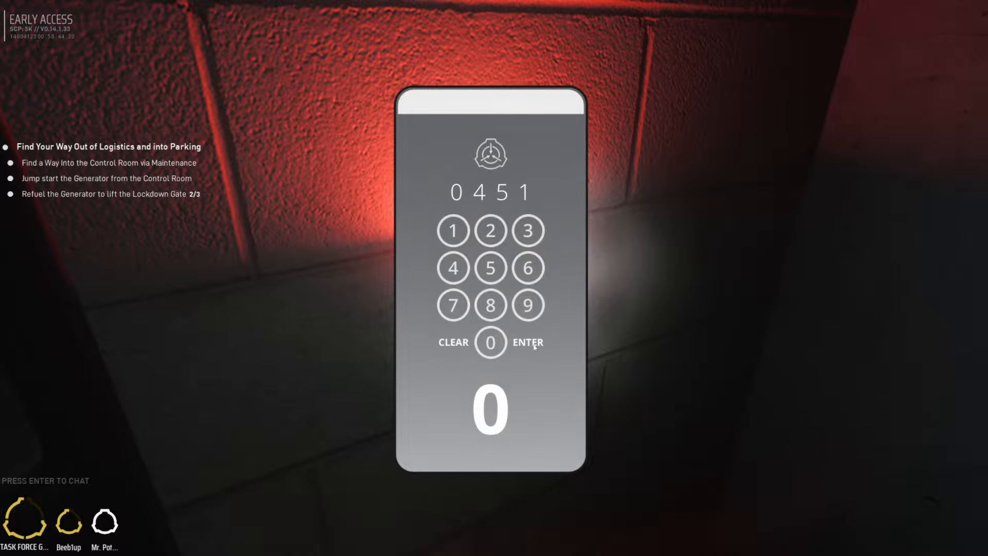
Submit the 0451 code on the wall keypad to clear the generator and lockdown objectives.
{"action": "left_click", "coordinate": [527, 342]}
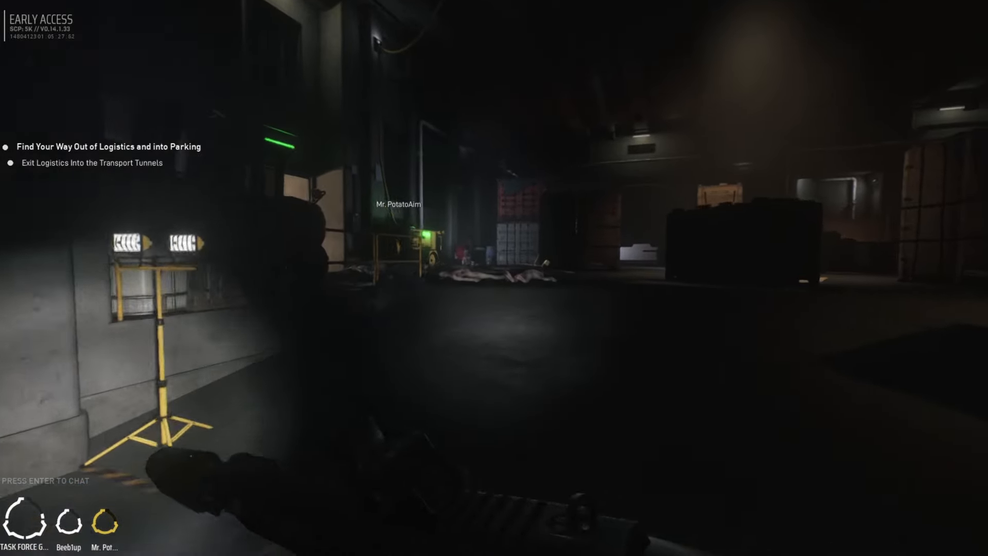
{"action": "mouse_move", "coordinate": [494, 278]}
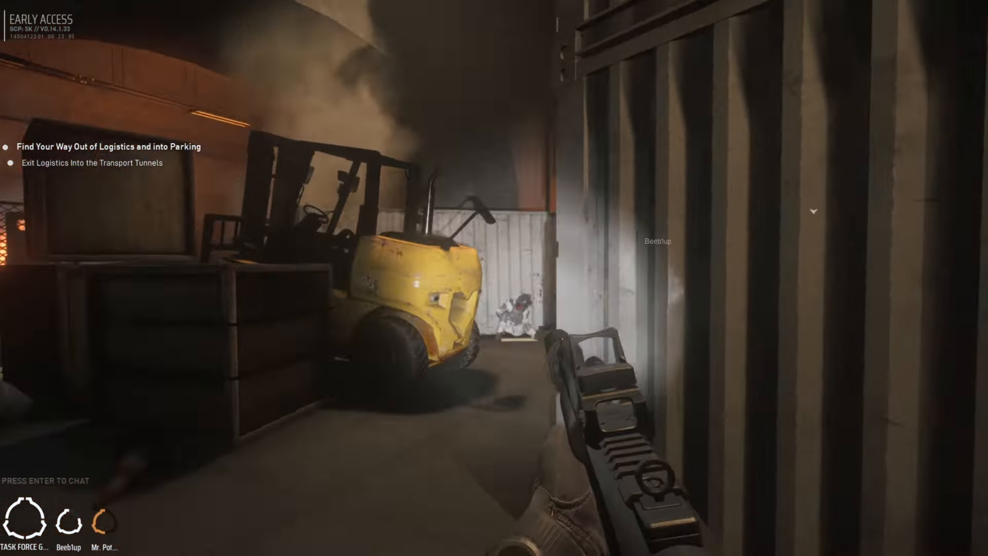
{"action": "mouse_move", "coordinate": [494, 278]}
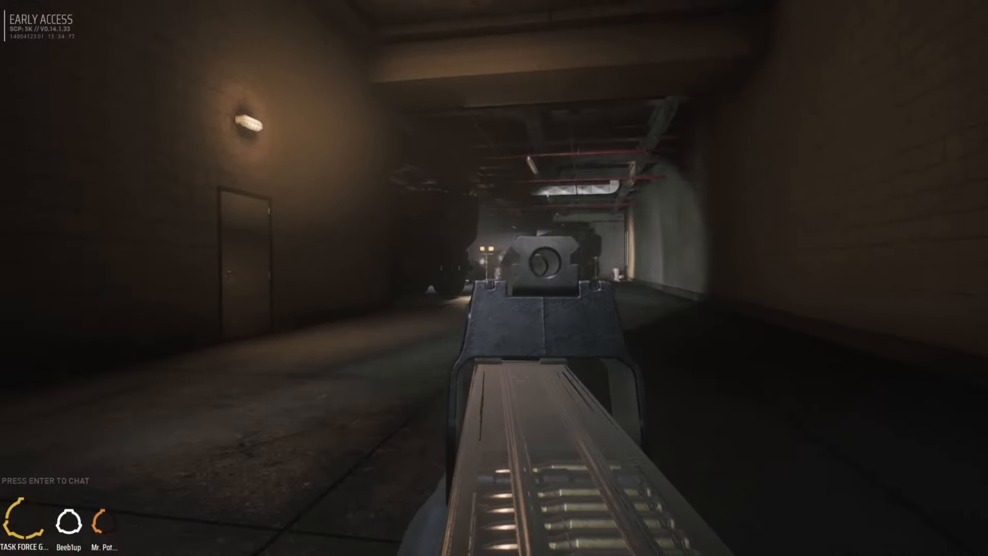
{"action": "mouse_move", "coordinate": [494, 278]}
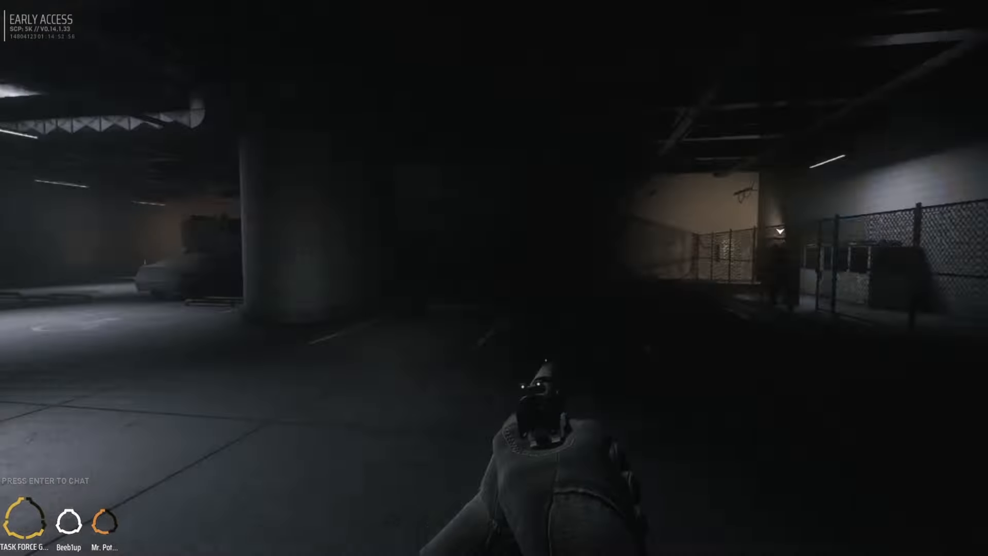
Fire the pistol while advancing into the dim underground parking garage.
{"action": "left_click", "coordinate": [493, 278]}
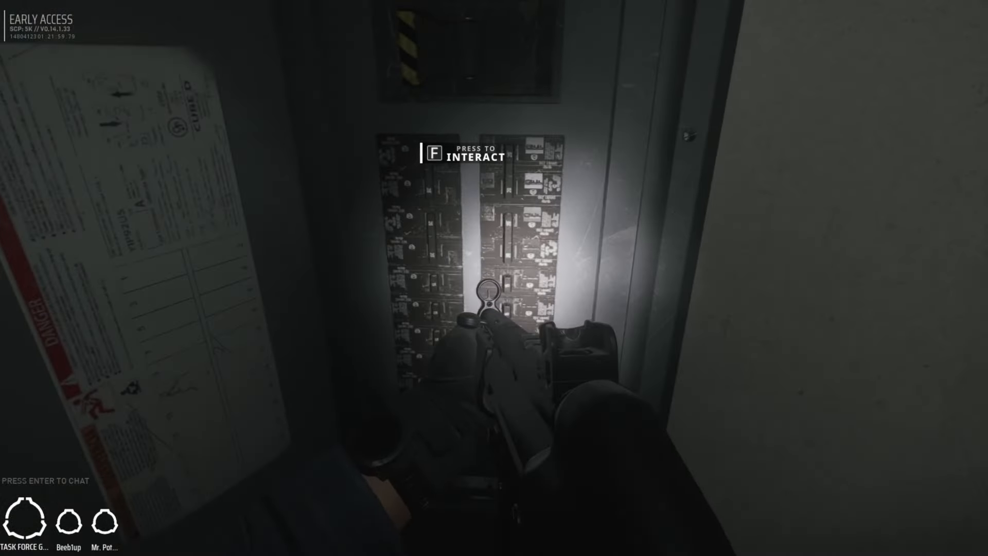
Flip the breaker switches on the electrical panel in the utility closet.
{"action": "key", "text": "f"}
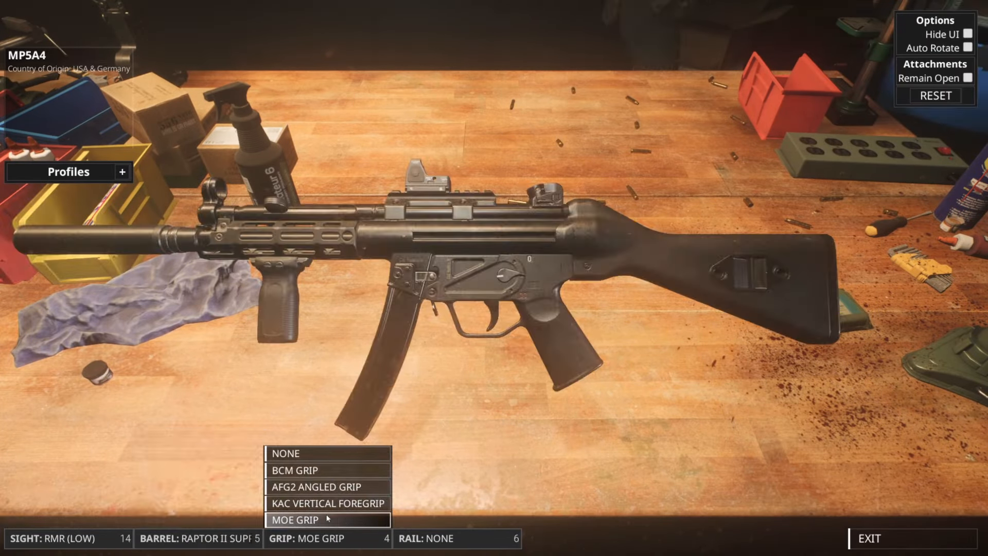
Fit the MOE grip and under-barrel light on the MP5A4, then leave the weapon bench.
{"action": "left_click", "coordinate": [328, 485]}
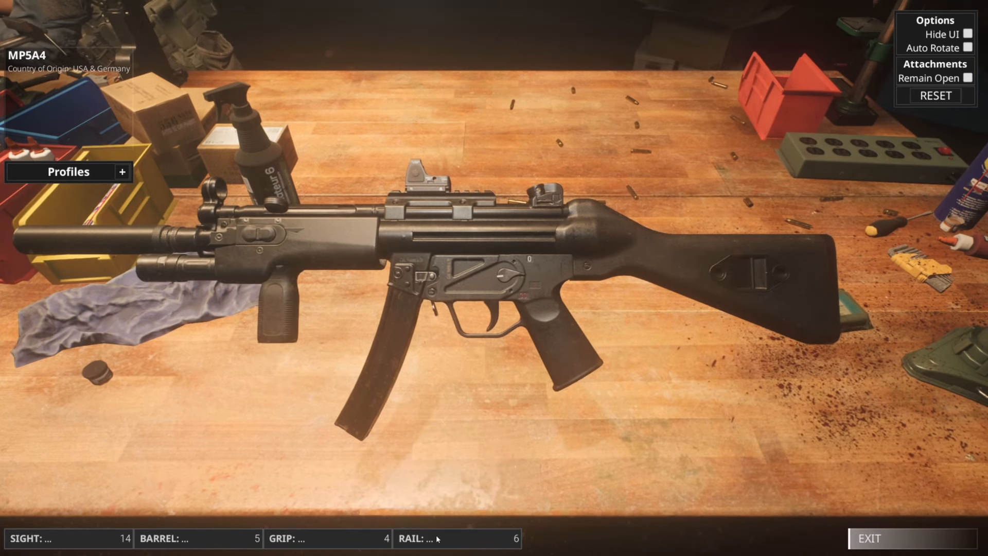
{"action": "left_click", "coordinate": [457, 538]}
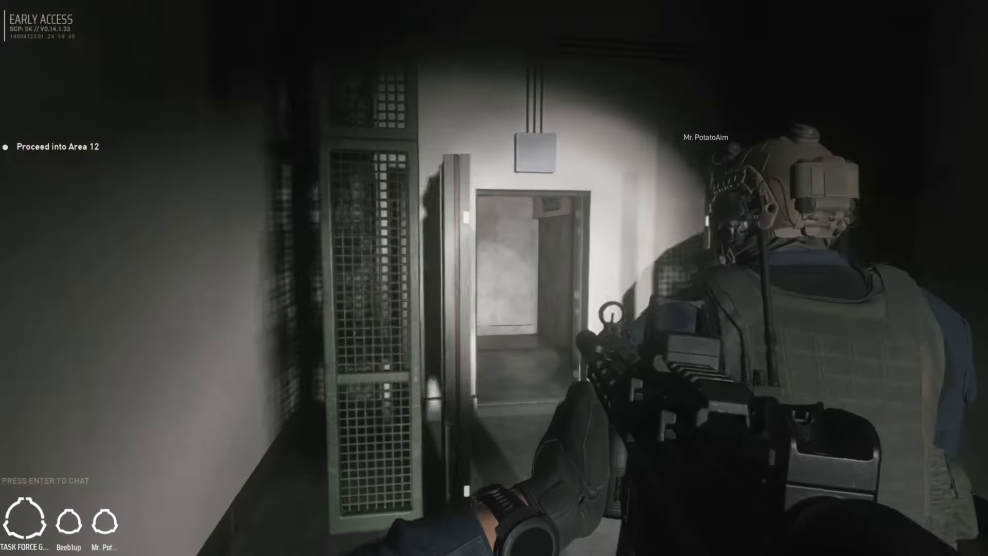
{"action": "mouse_move", "coordinate": [493, 278]}
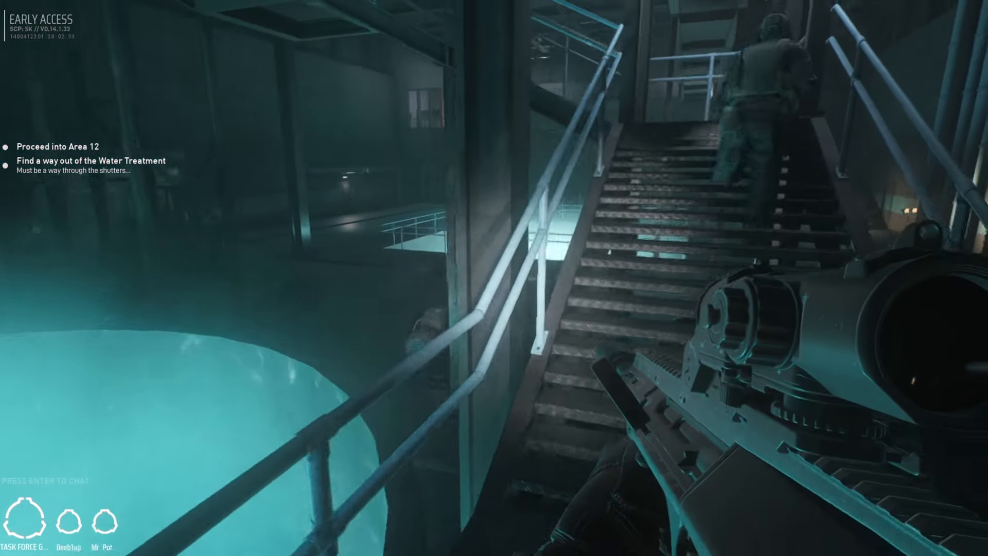
{"action": "mouse_move", "coordinate": [494, 278]}
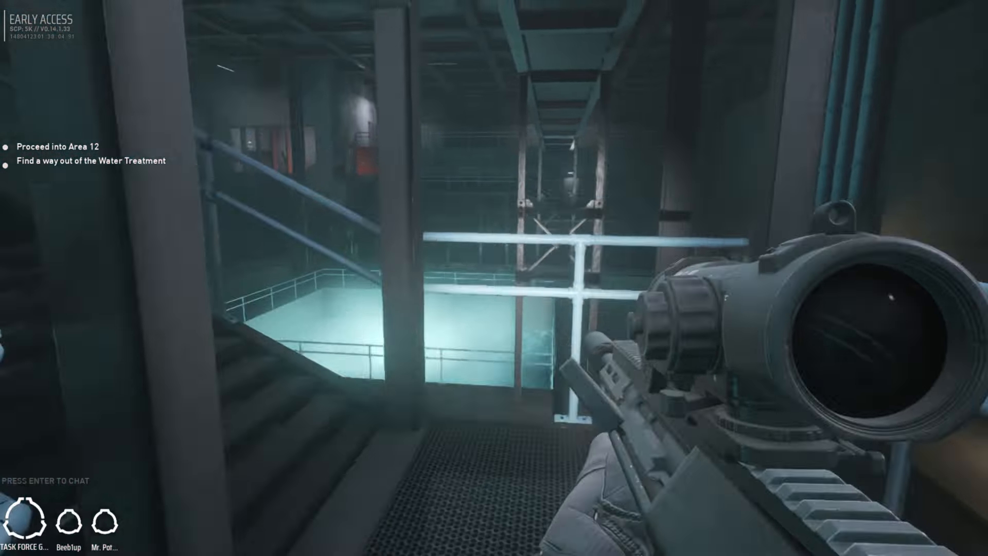
{"action": "mouse_move", "coordinate": [494, 277]}
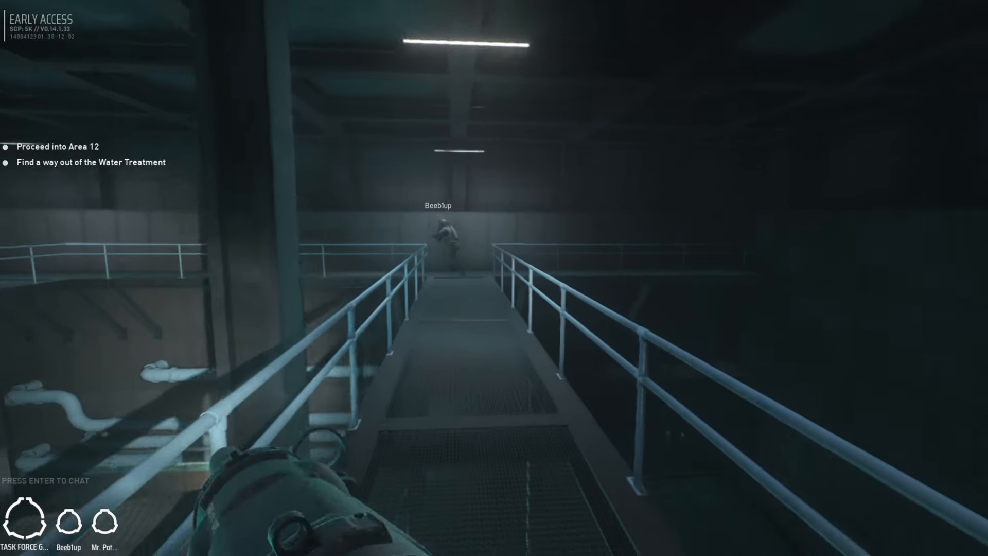
{"action": "mouse_move", "coordinate": [494, 277]}
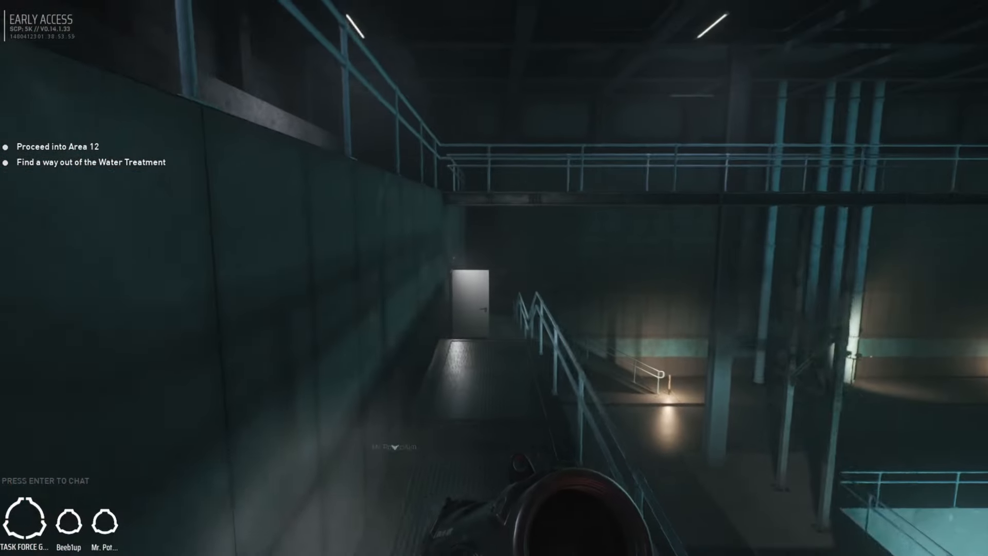
{"action": "mouse_move", "coordinate": [494, 278]}
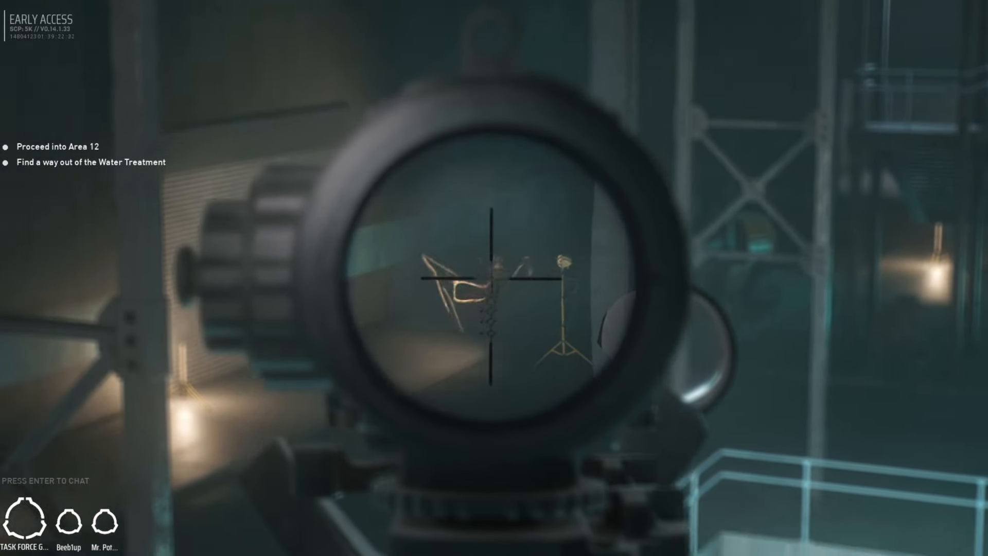
Fire at the creature lurking beside the floodlight stand.
{"action": "left_click", "coordinate": [494, 278]}
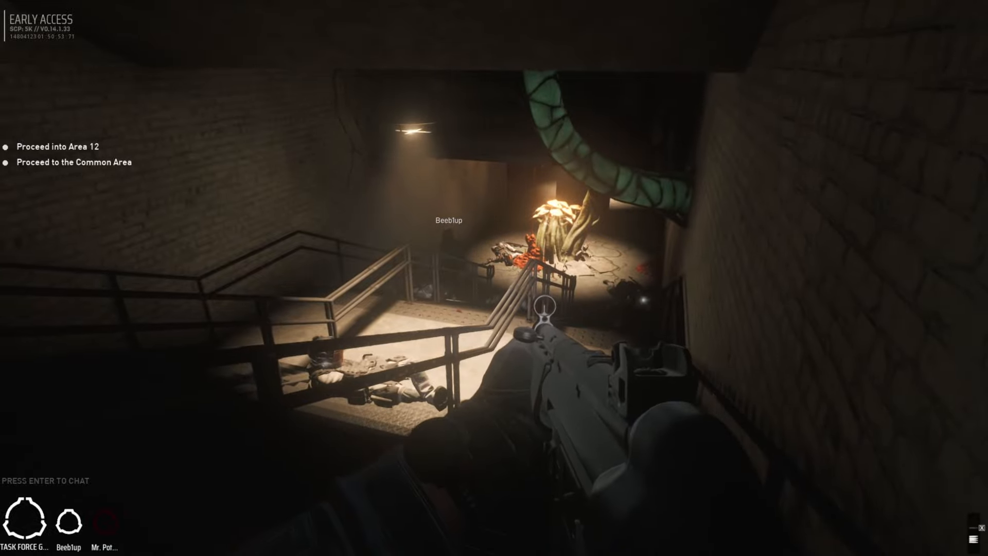
{"action": "mouse_move", "coordinate": [493, 278]}
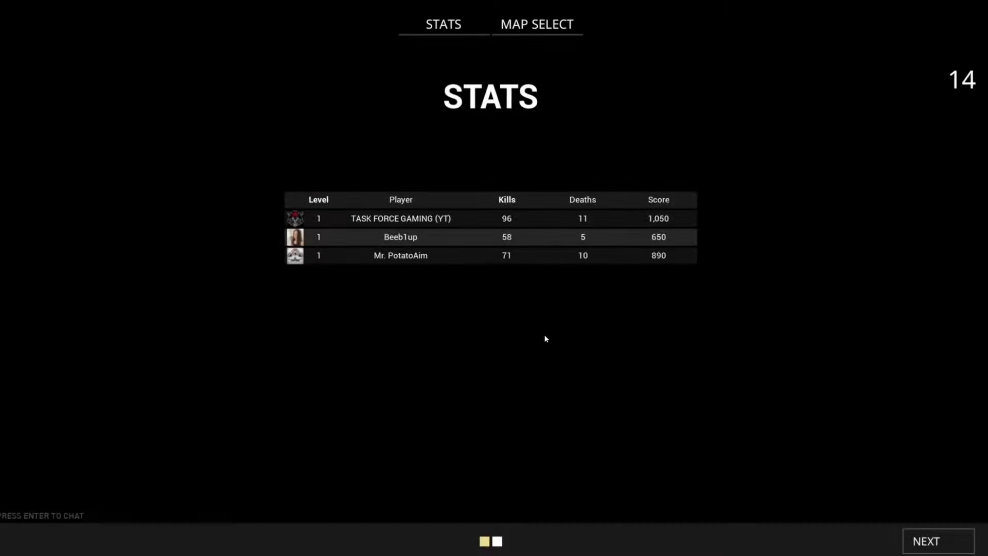
{"action": "mouse_move", "coordinate": [554, 340]}
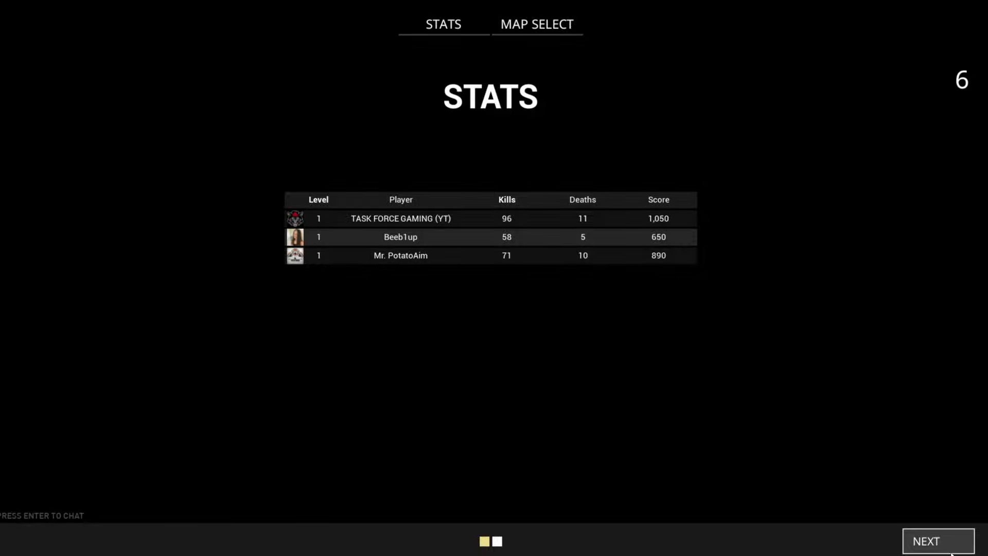
Advance from the match stats to the 'Up Next' screen showing Area 12 Chapter 2.
{"action": "left_click", "coordinate": [937, 540]}
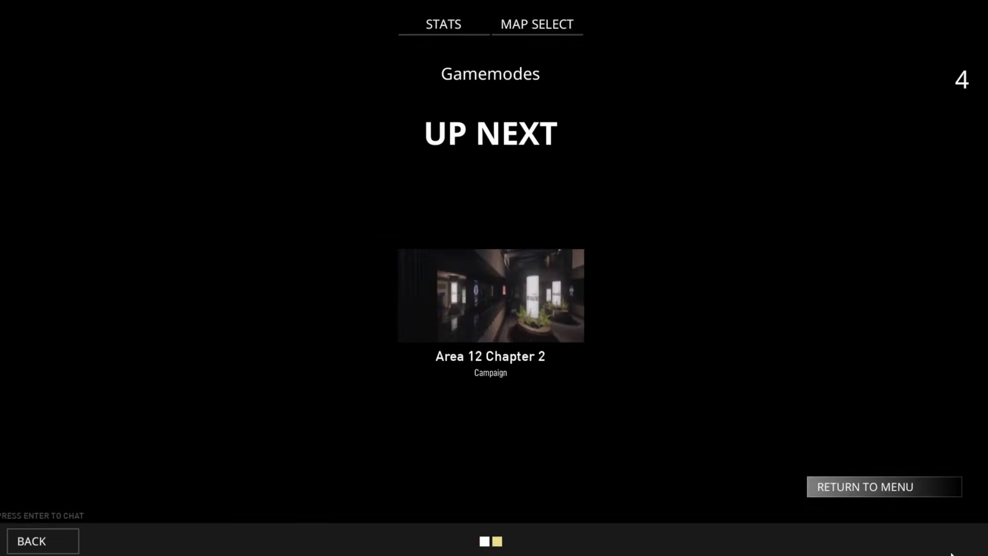
{"action": "mouse_move", "coordinate": [738, 339]}
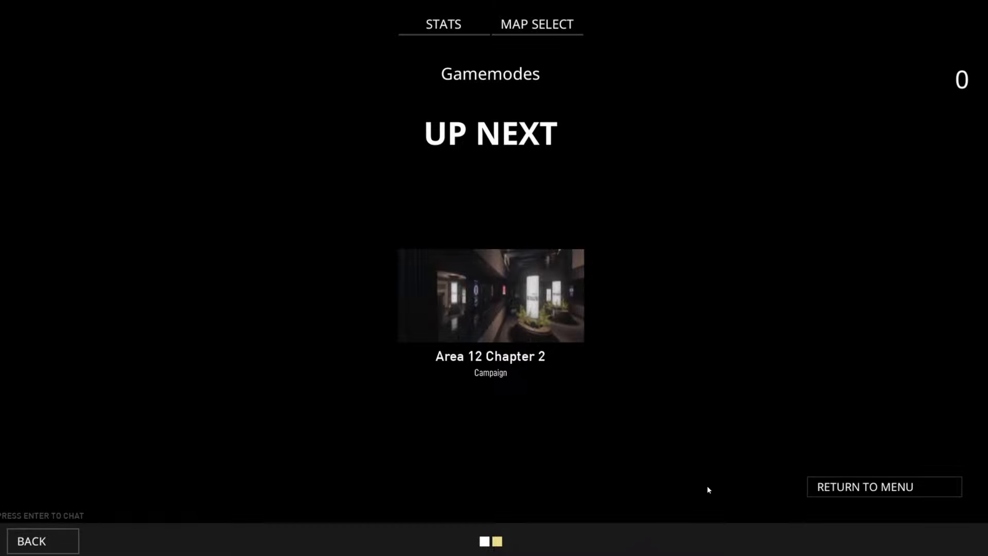
{"action": "mouse_move", "coordinate": [160, 195]}
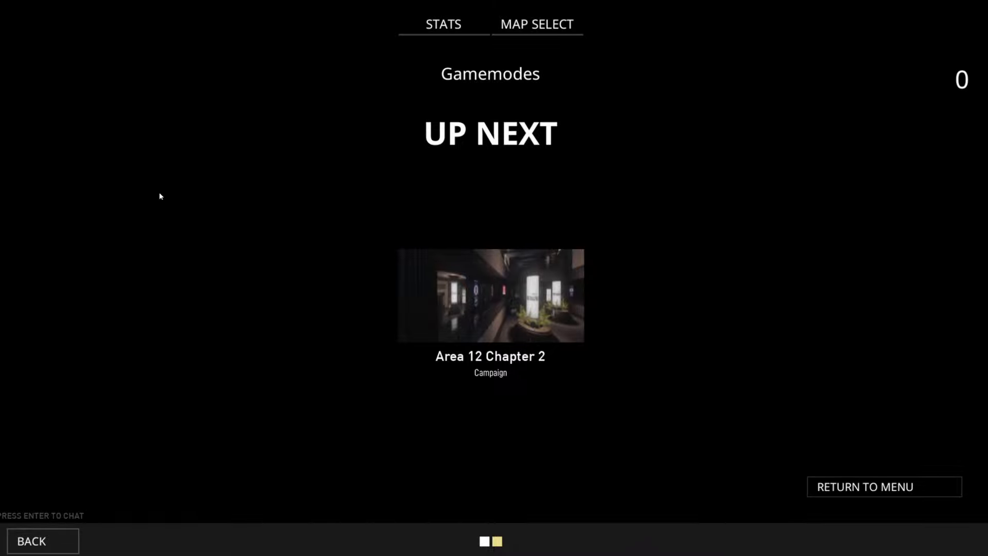